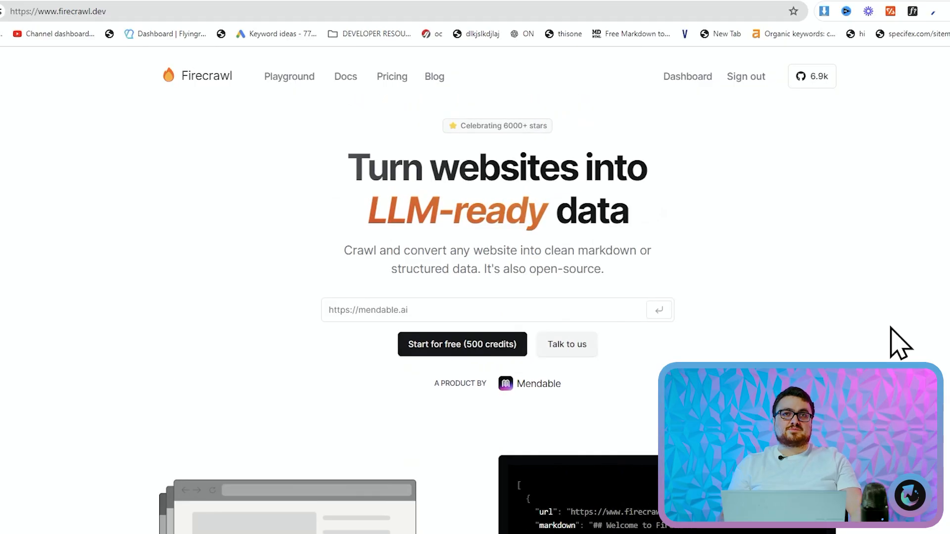
mouse_move(813, 289)
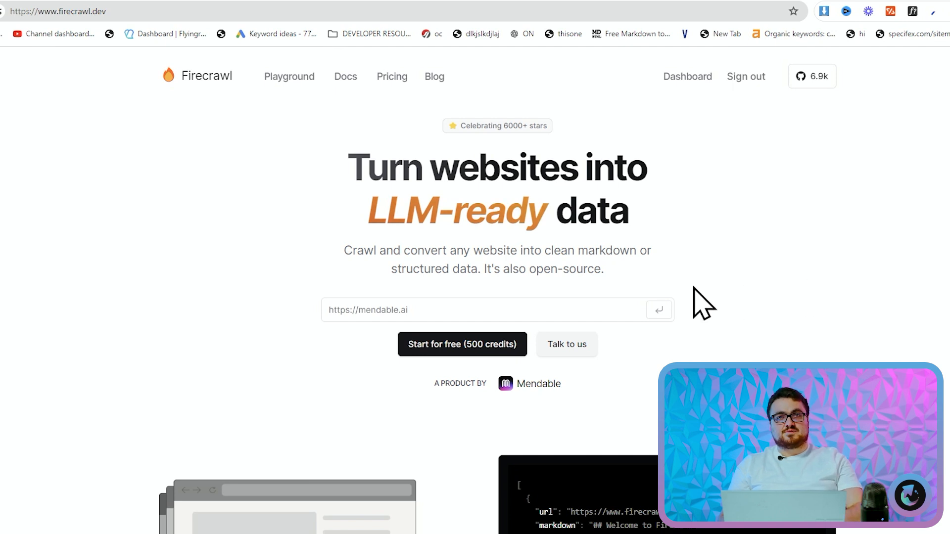
mouse_move(674, 255)
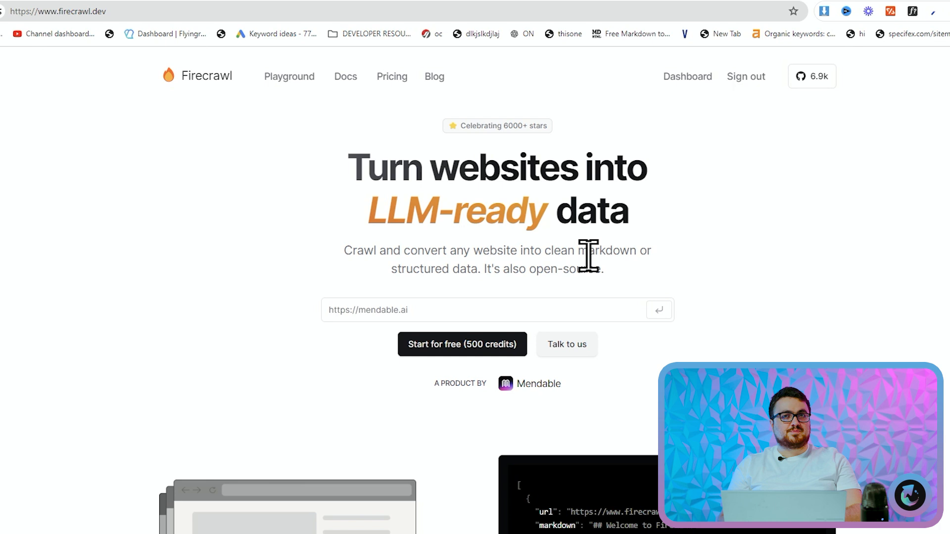
mouse_move(467, 262)
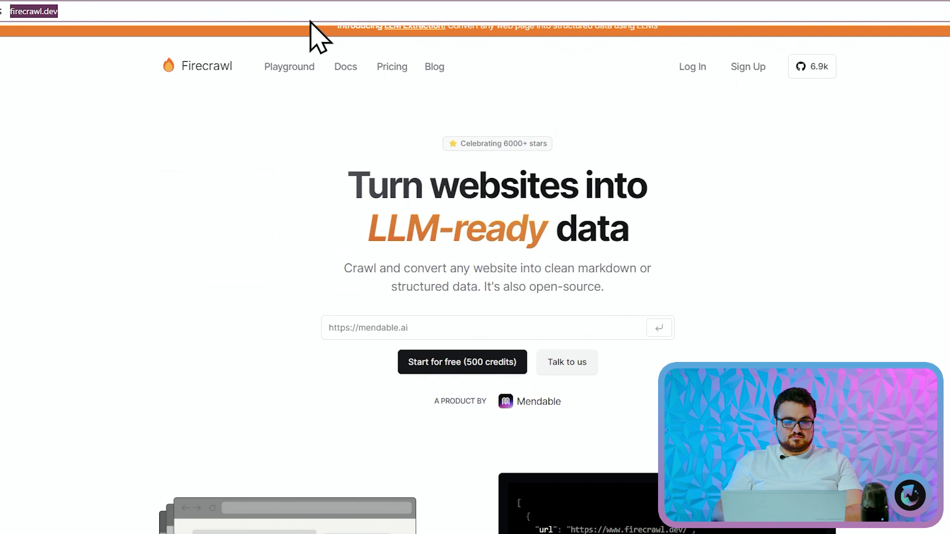
In the playground's LLM Extract mode, add product_image_url, product_url and numeric product_price, deleting sample properties.
left_click(289, 66)
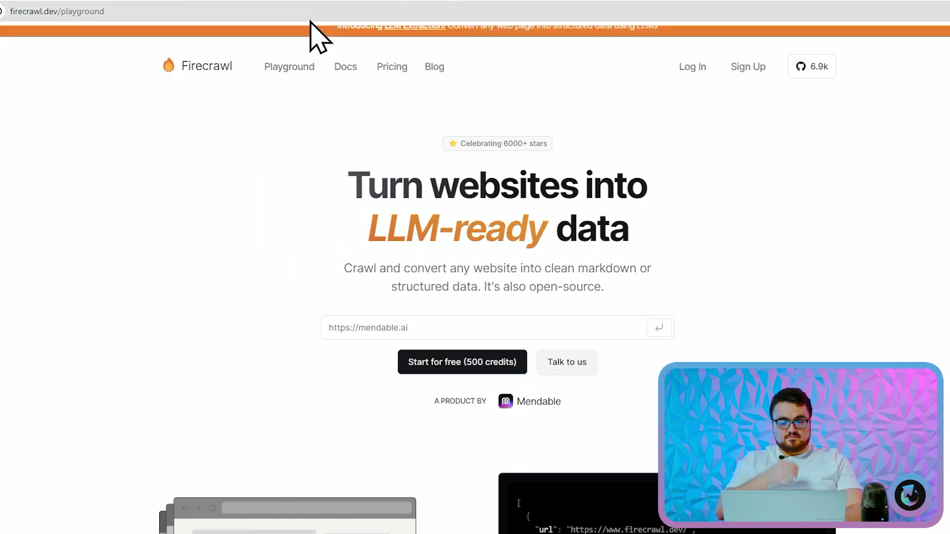
mouse_move(449, 122)
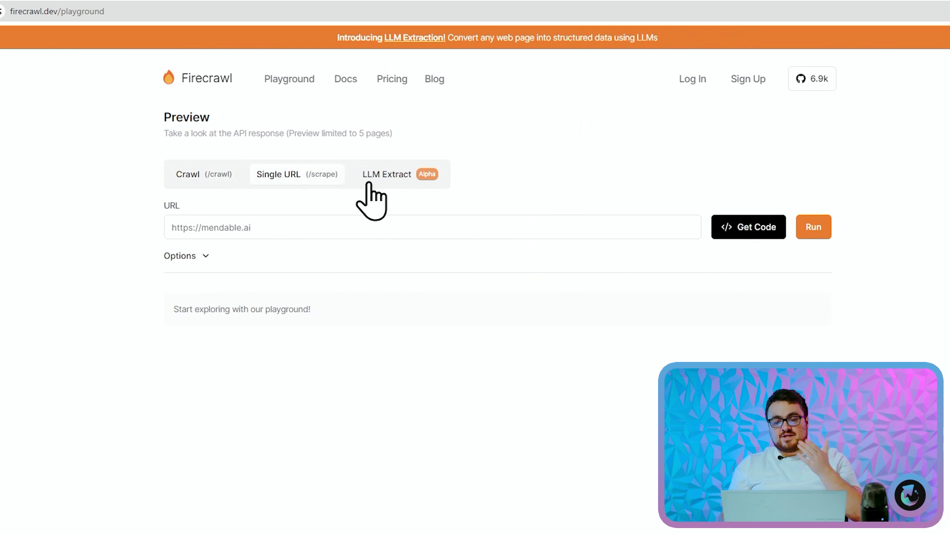
mouse_move(393, 200)
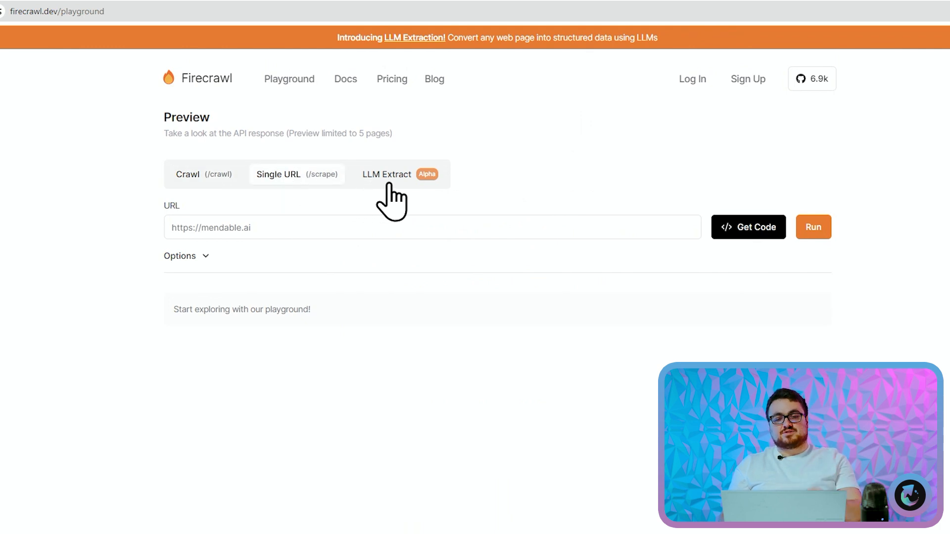
left_click(387, 174)
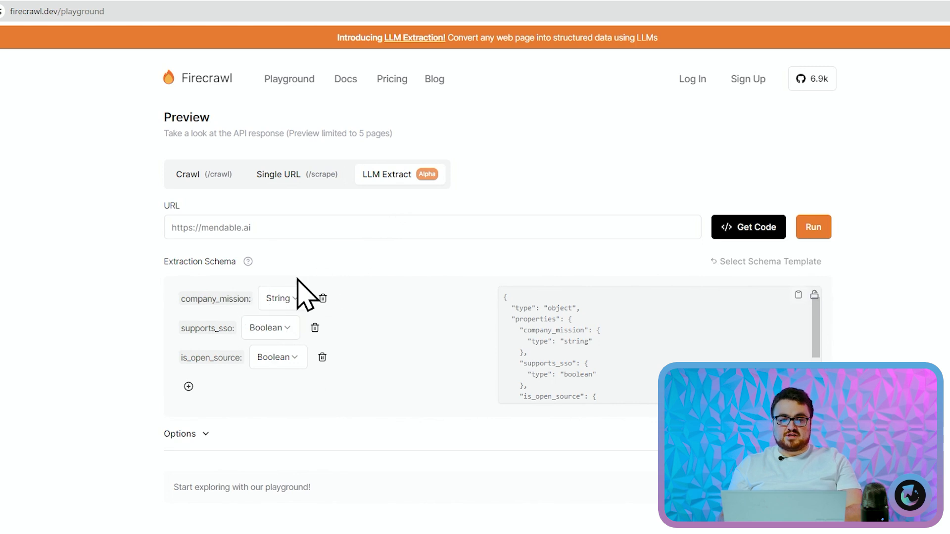
left_click(188, 387)
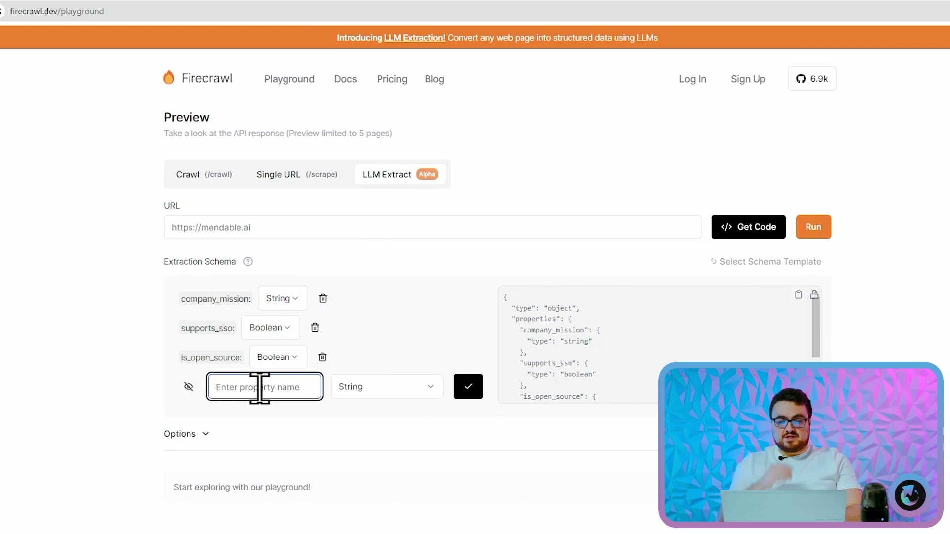
type("product_image_url")
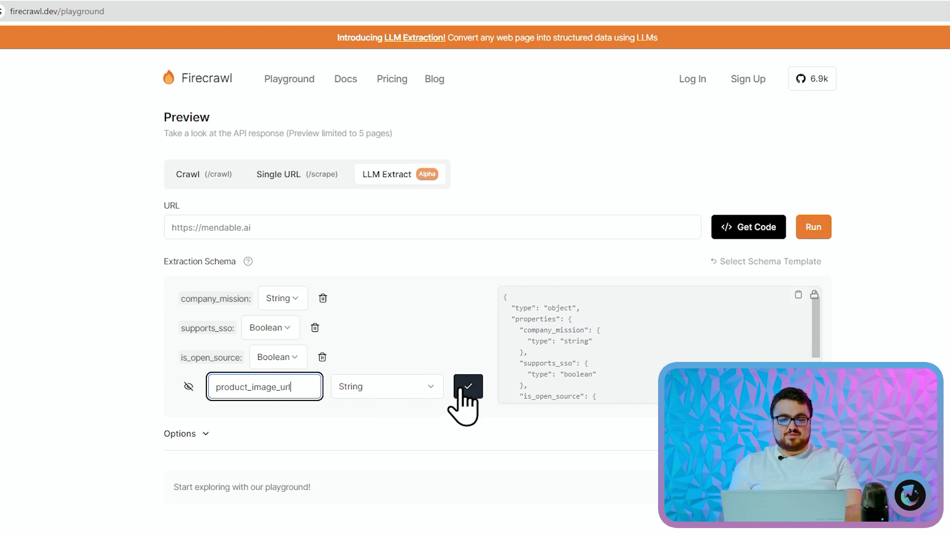
left_click(468, 387)
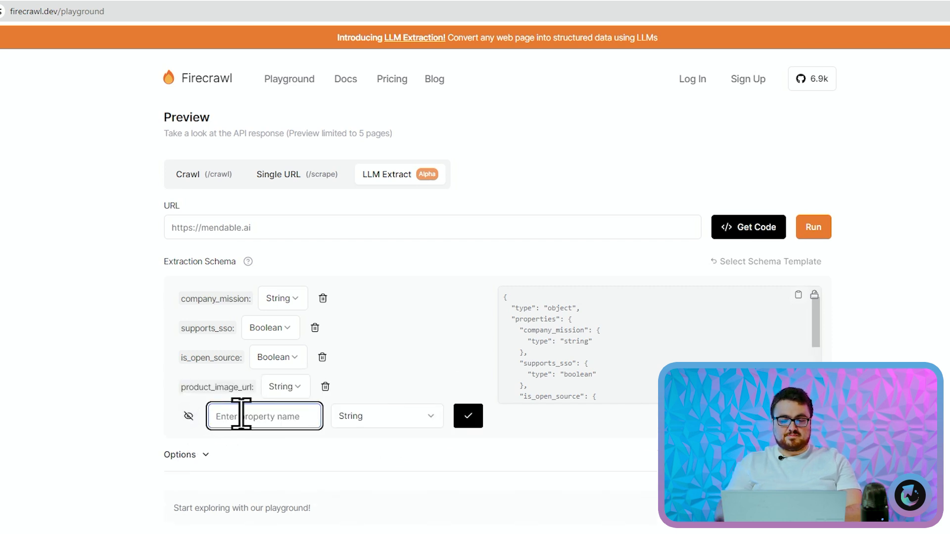
type("product_url")
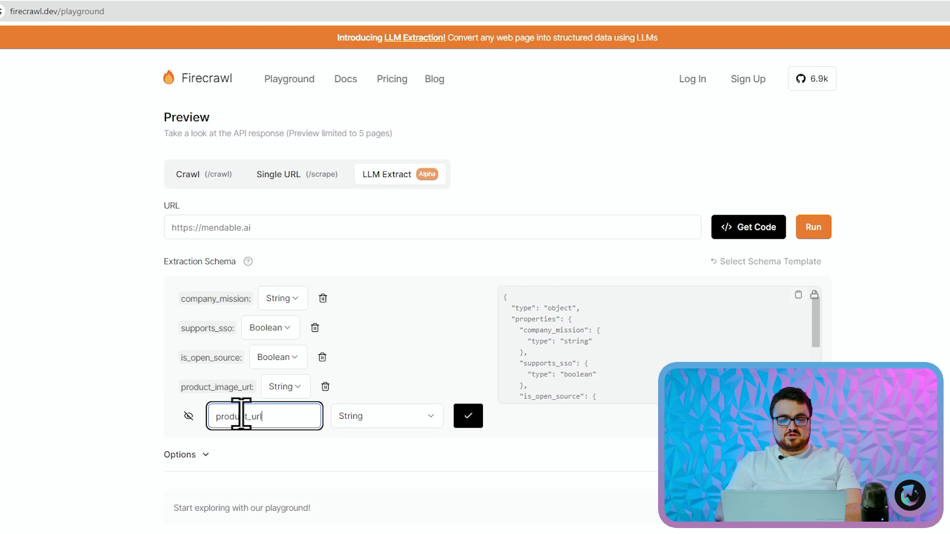
left_click(468, 416)
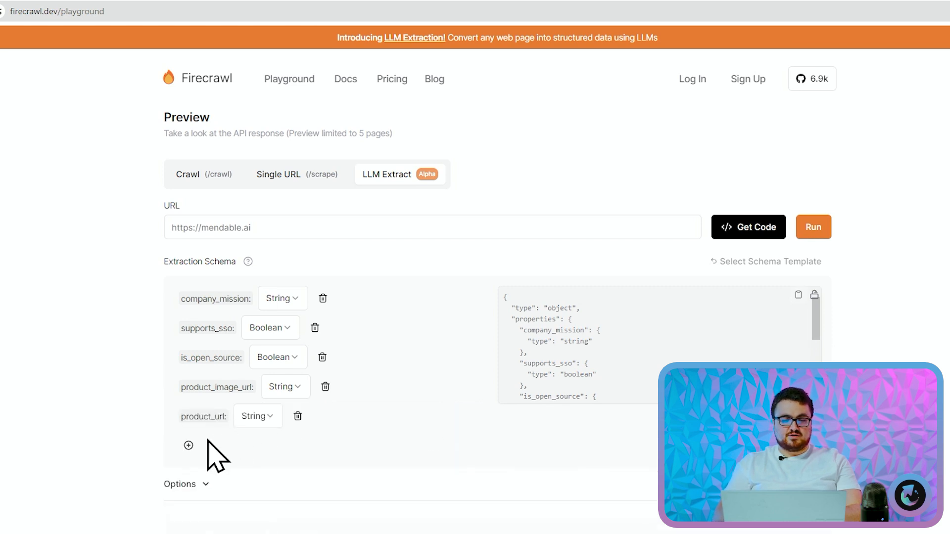
left_click(188, 445)
type("product_price")
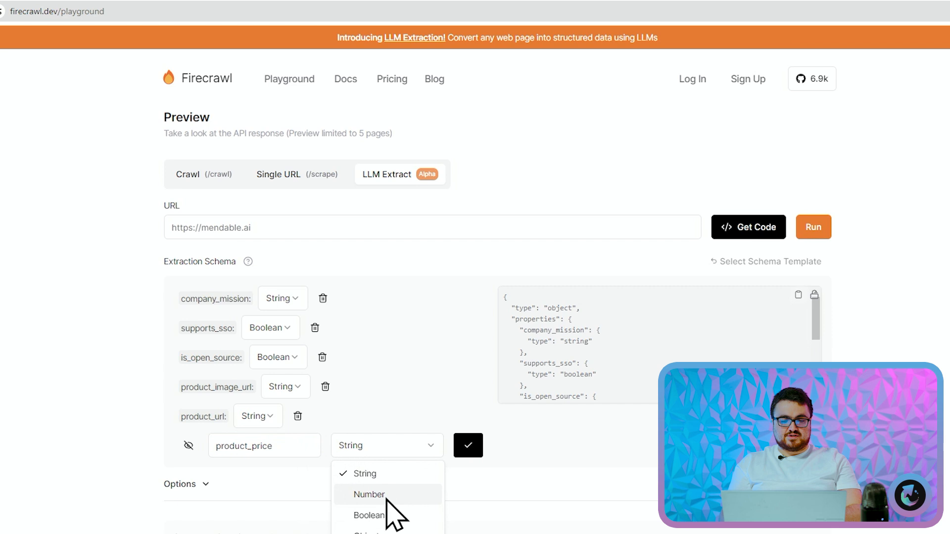
left_click(369, 495)
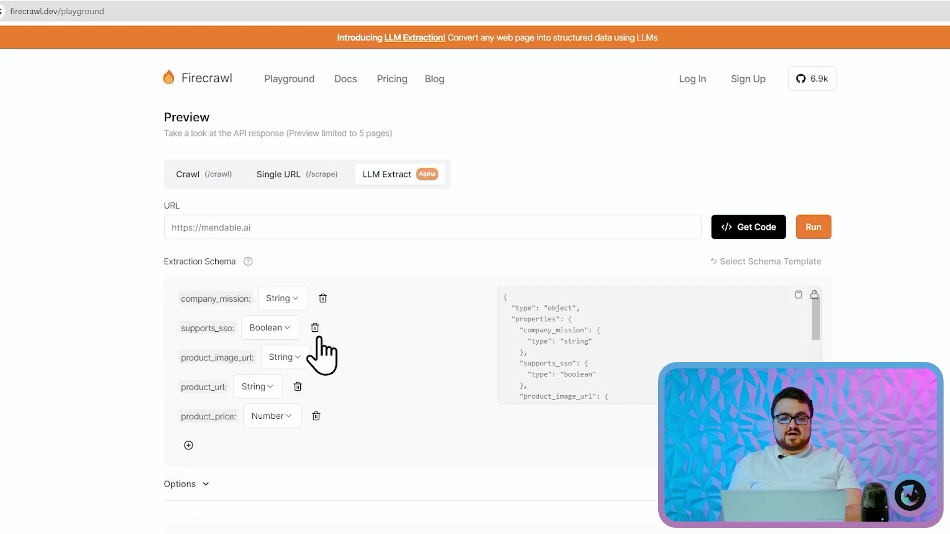
left_click(315, 327)
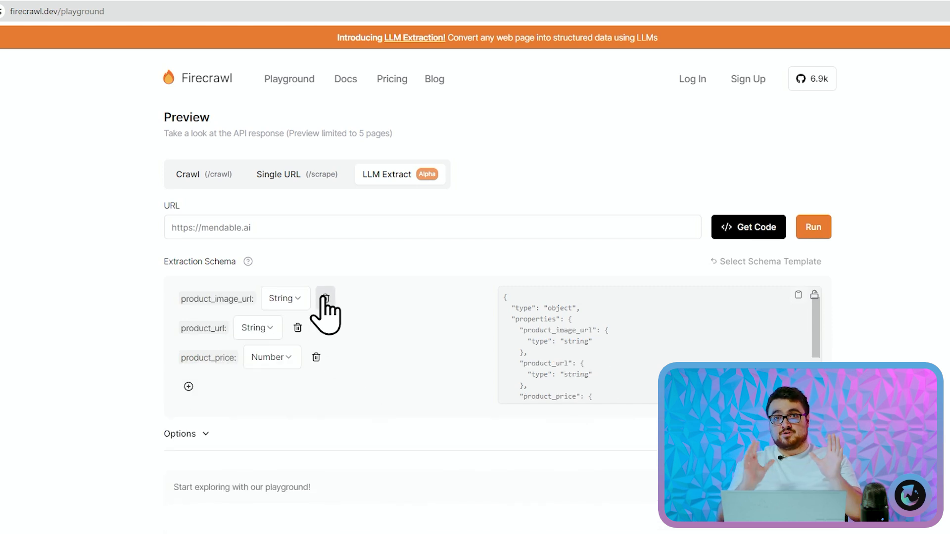
Enter the 2men.it Kiton collection page address in the playground URL field.
type("https://2m")
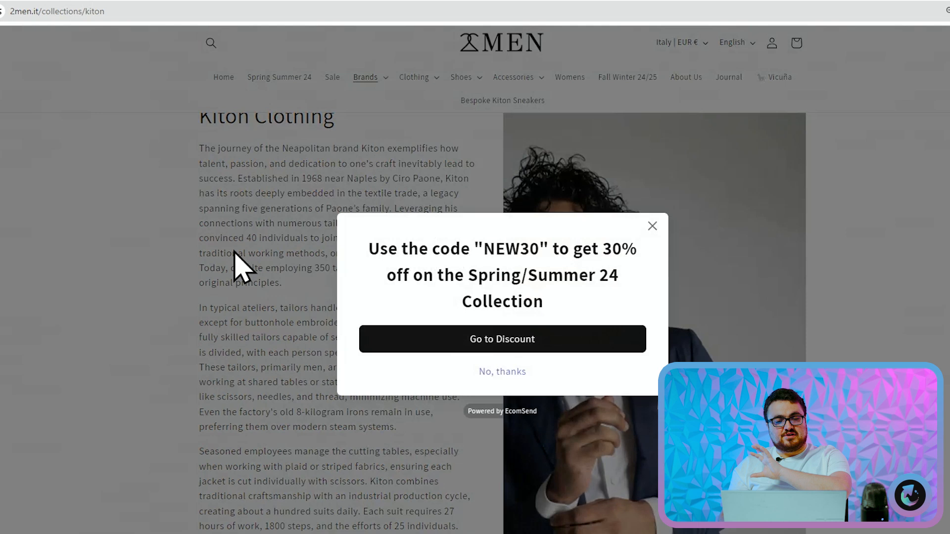
left_click(652, 226)
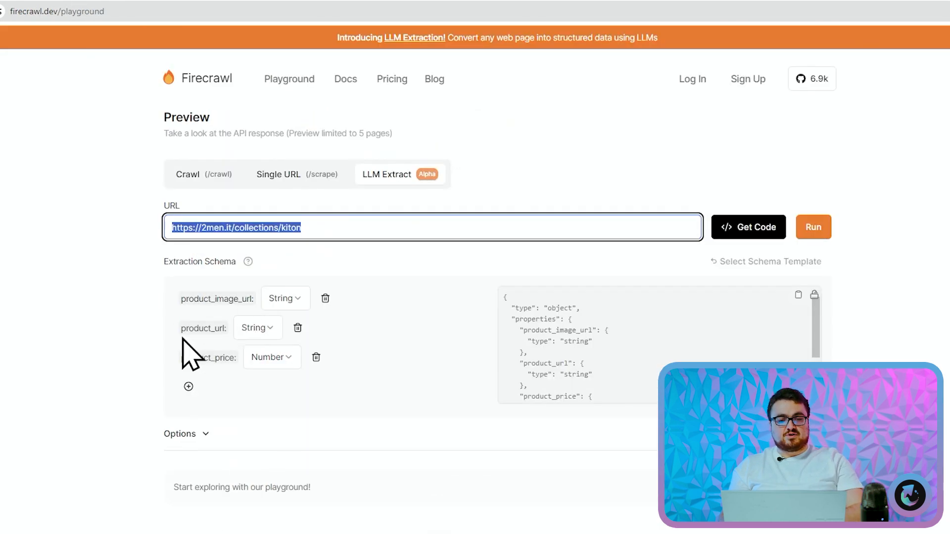
mouse_move(288, 144)
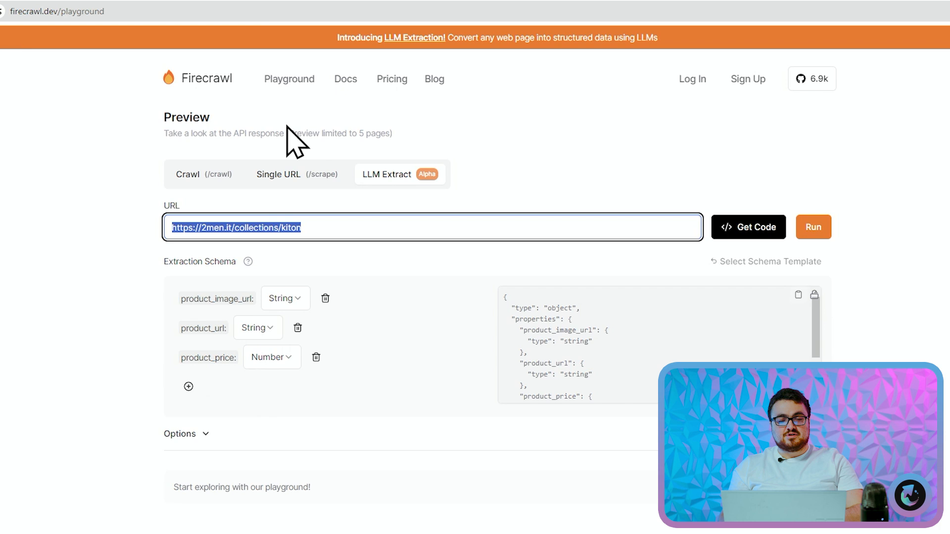
double_click(217, 298)
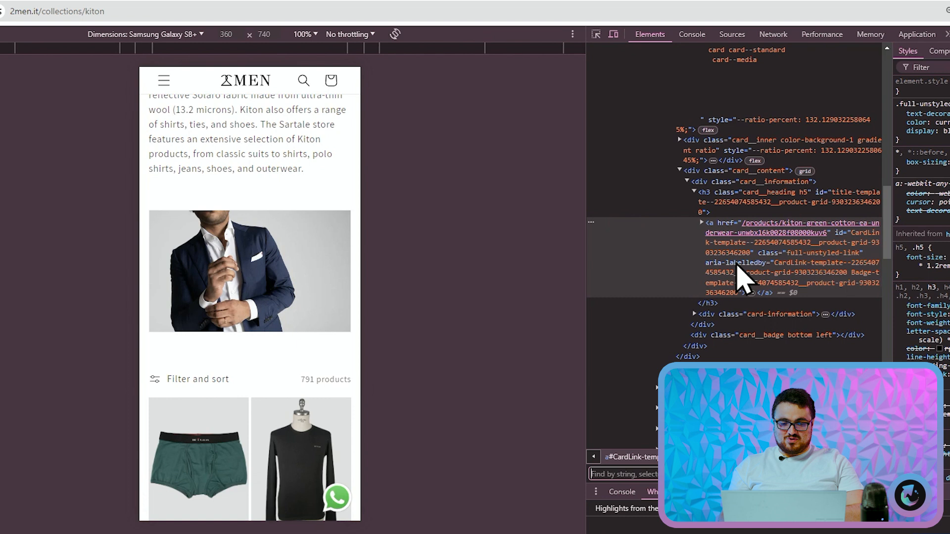
type("product_image_url:")
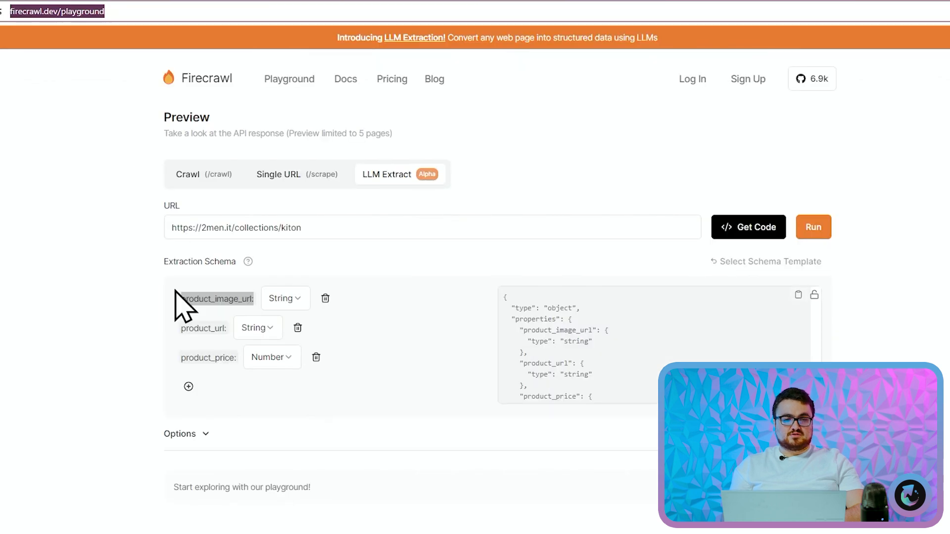
left_click(813, 227)
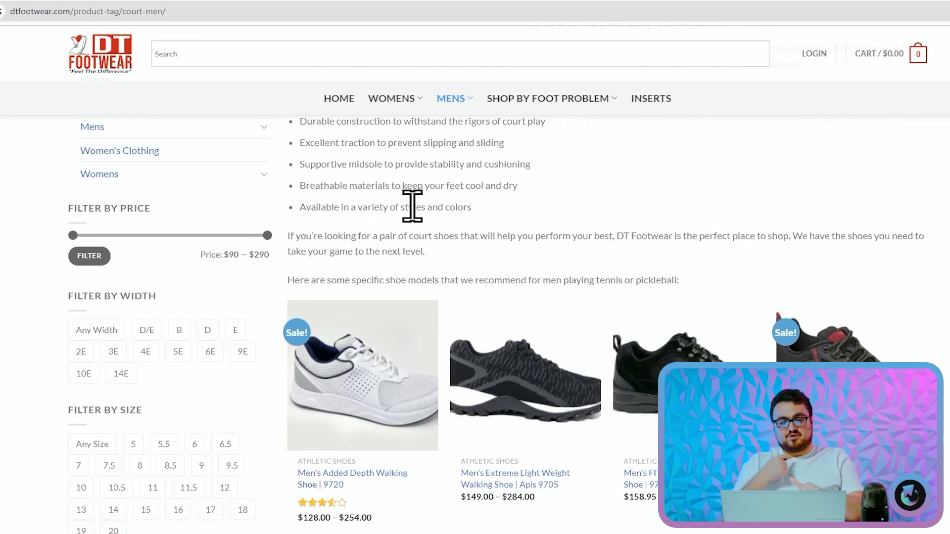
mouse_move(392, 340)
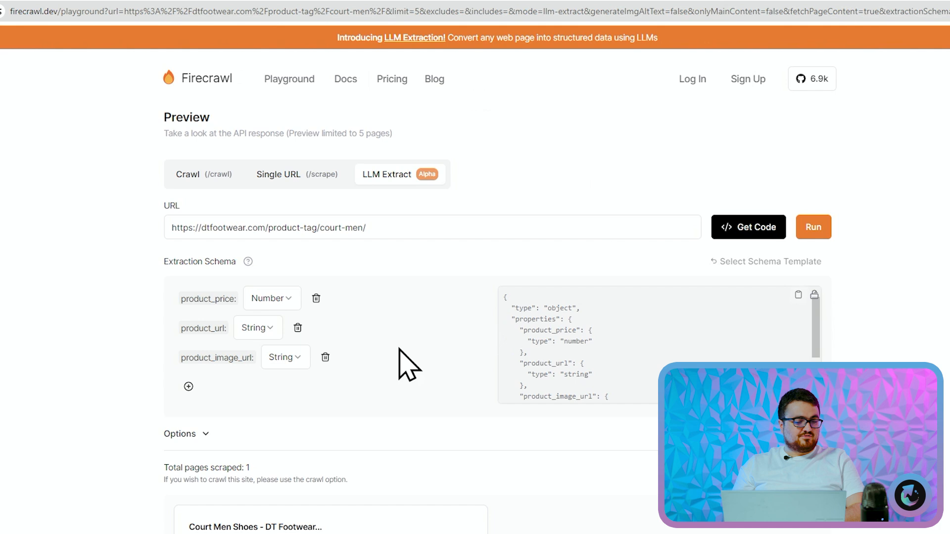
mouse_move(590, 159)
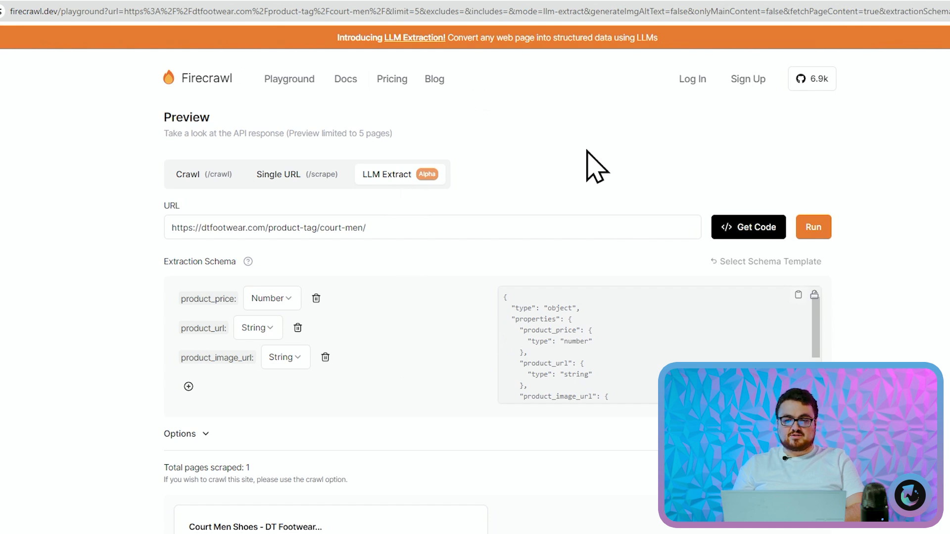
mouse_move(176, 334)
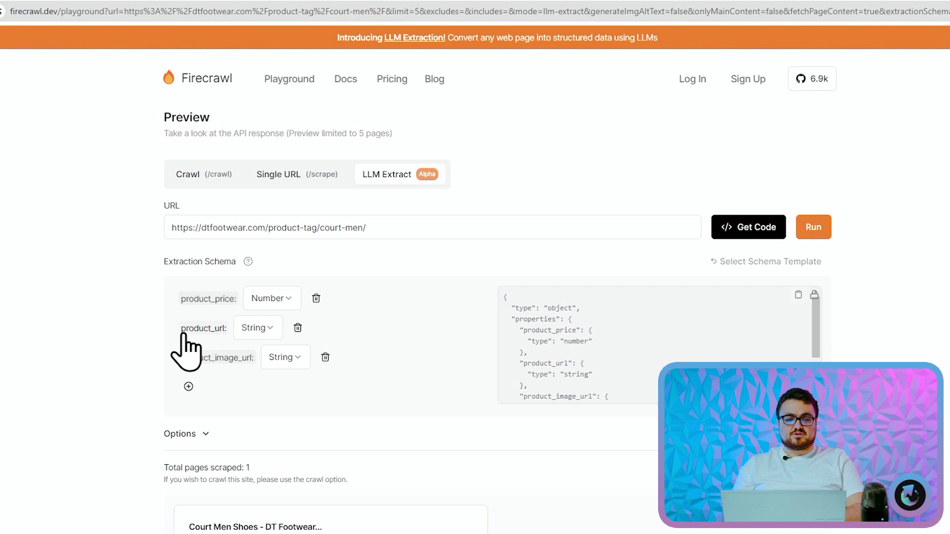
mouse_move(618, 282)
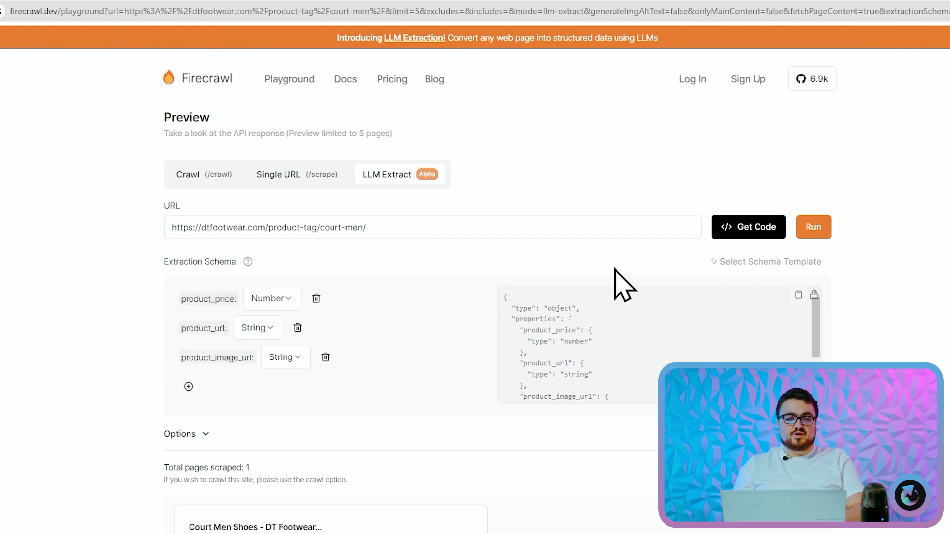
mouse_move(902, 257)
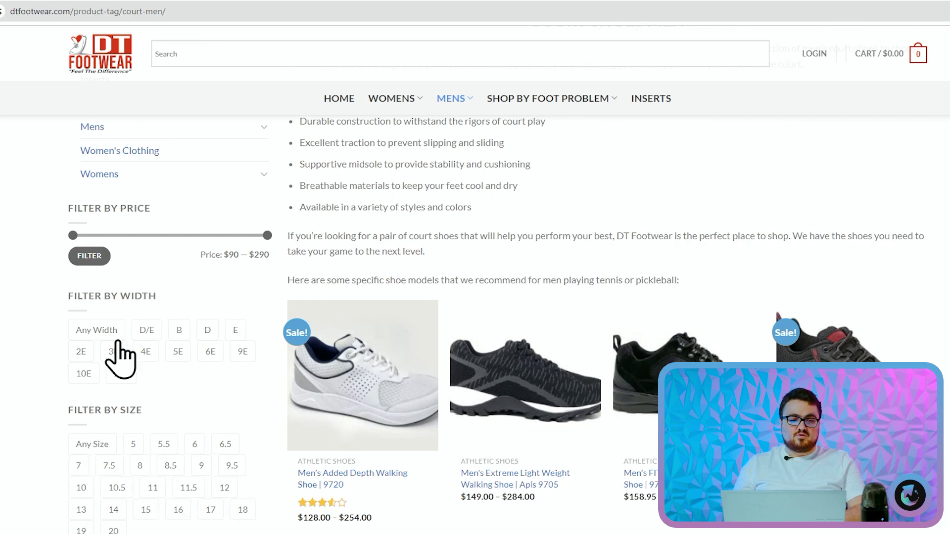
scroll("up", 3)
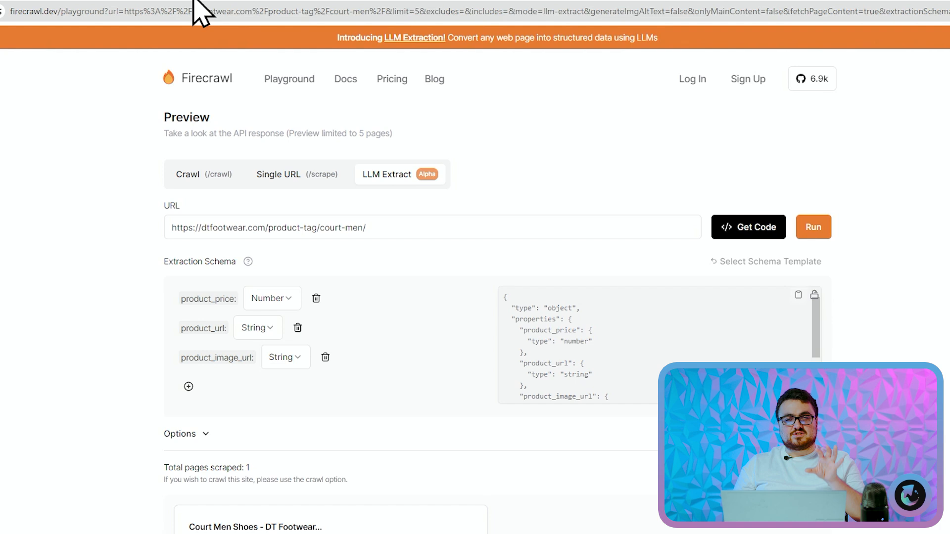
mouse_move(636, 517)
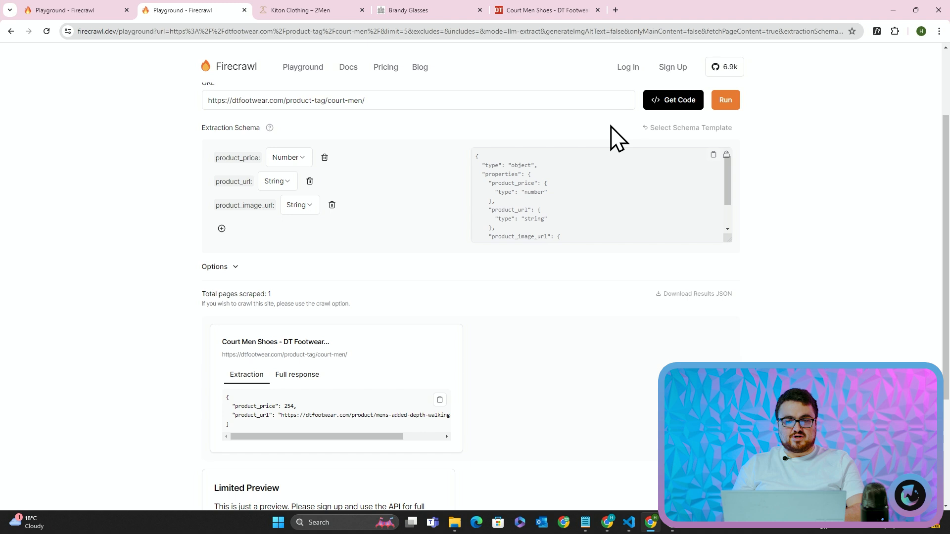
left_click(543, 10)
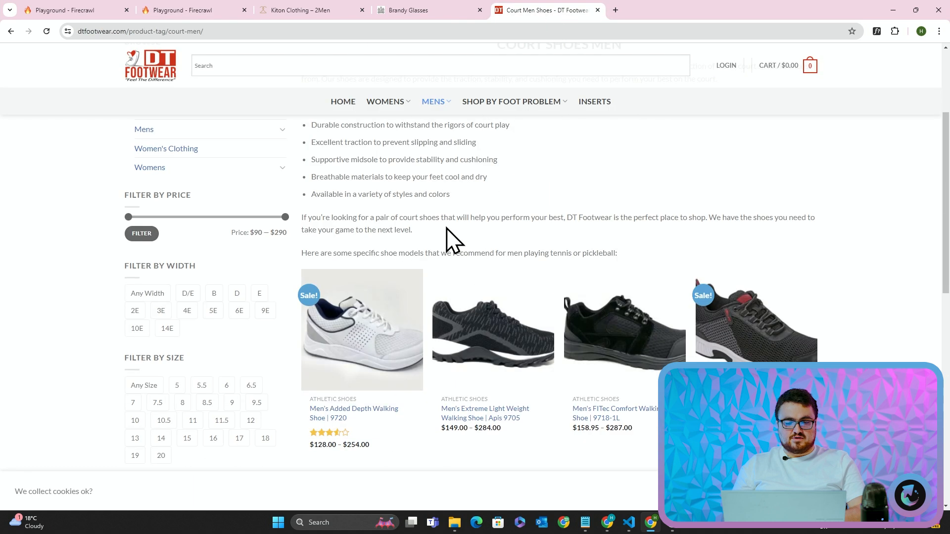
mouse_move(362, 330)
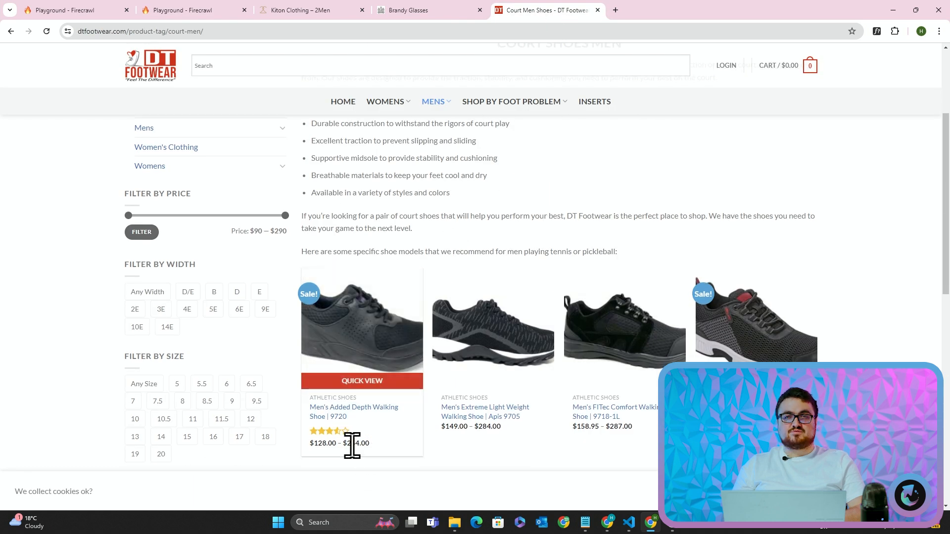
left_click(185, 10)
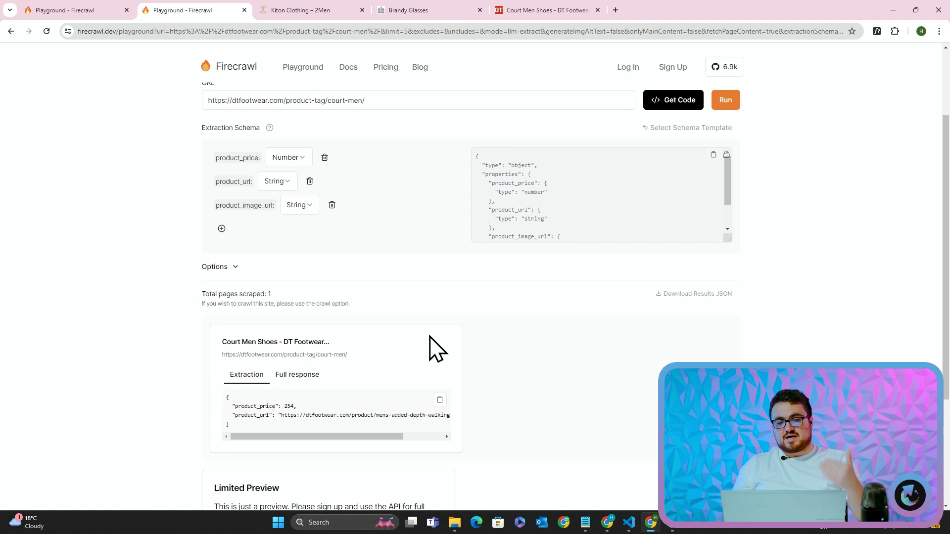
mouse_move(507, 421)
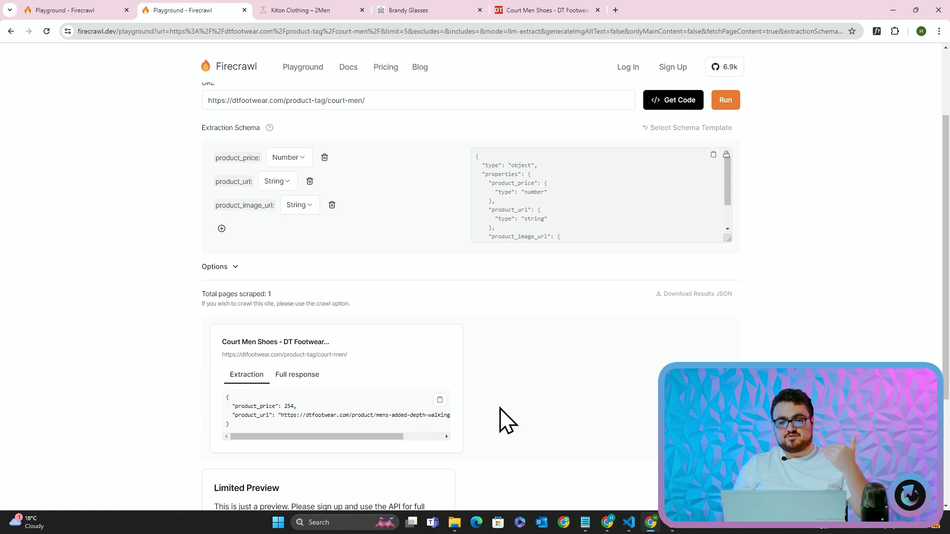
mouse_move(230, 301)
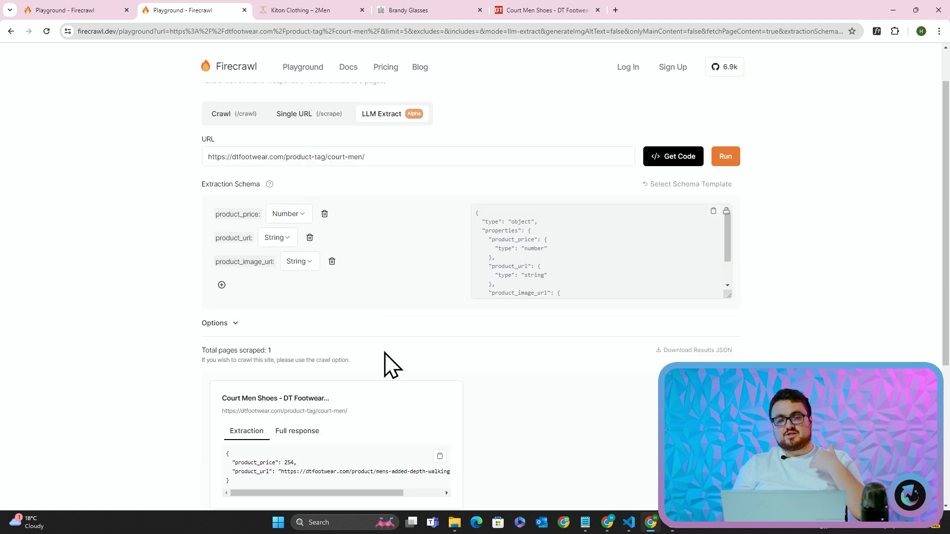
scroll("down", 3)
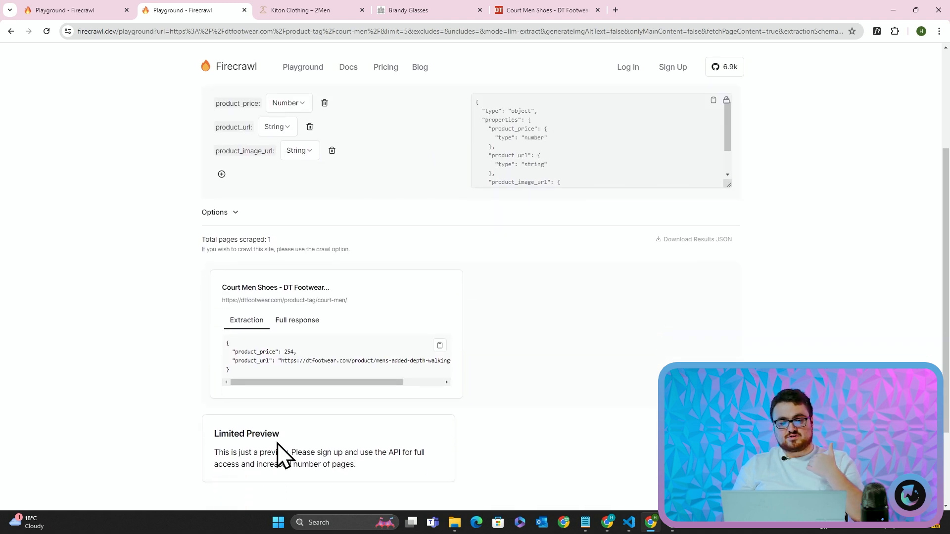
mouse_move(380, 479)
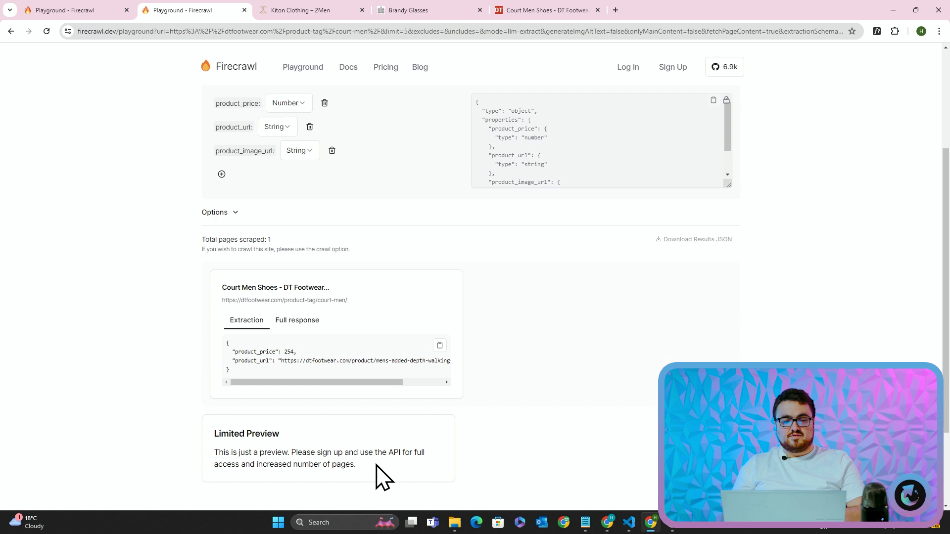
mouse_move(301, 460)
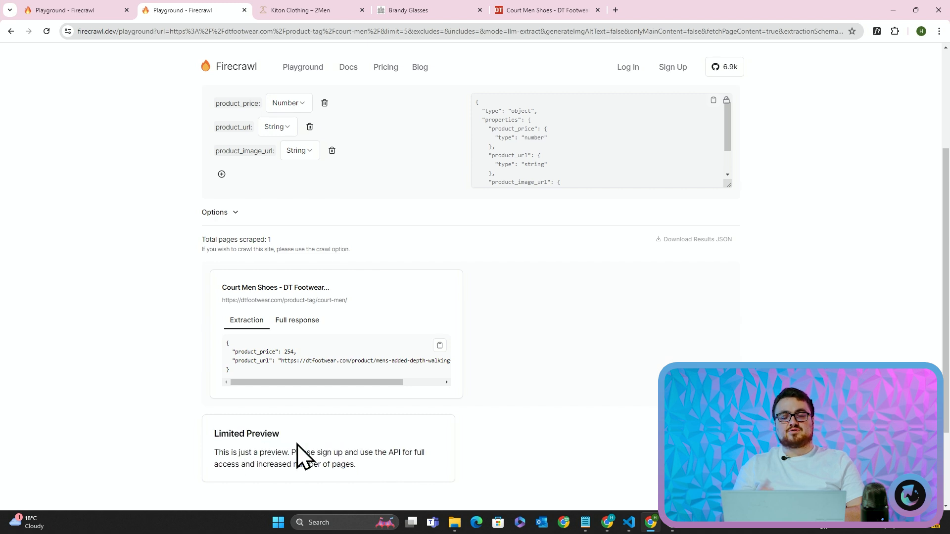
left_click_drag(291, 382, 381, 382)
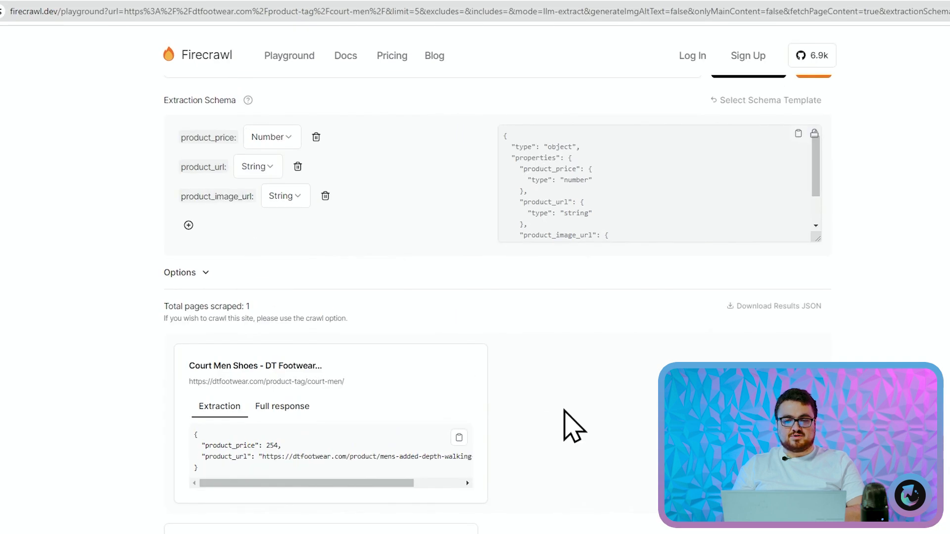
mouse_move(510, 400)
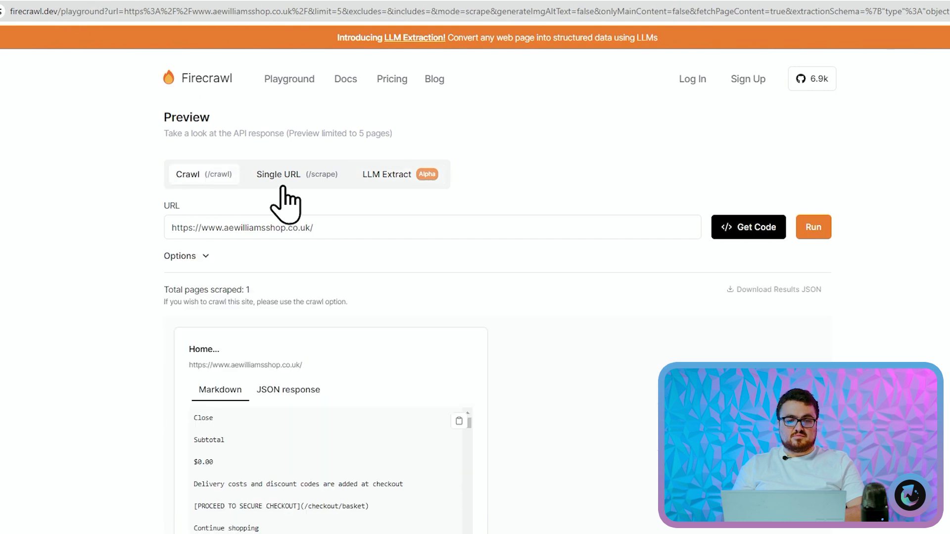
mouse_move(296, 198)
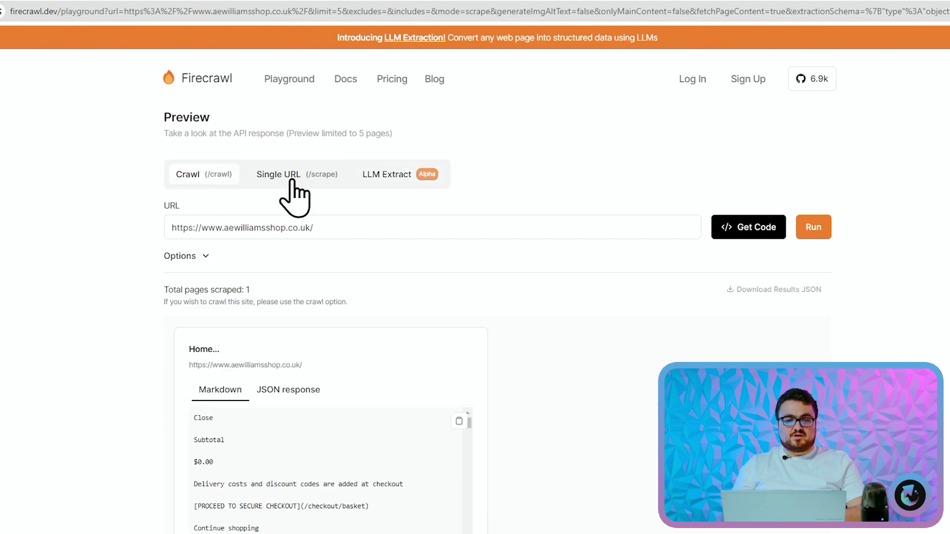
Switch to Single URL (/scrape) and run a scrape of the DT Footwear court-men page.
left_click(279, 174)
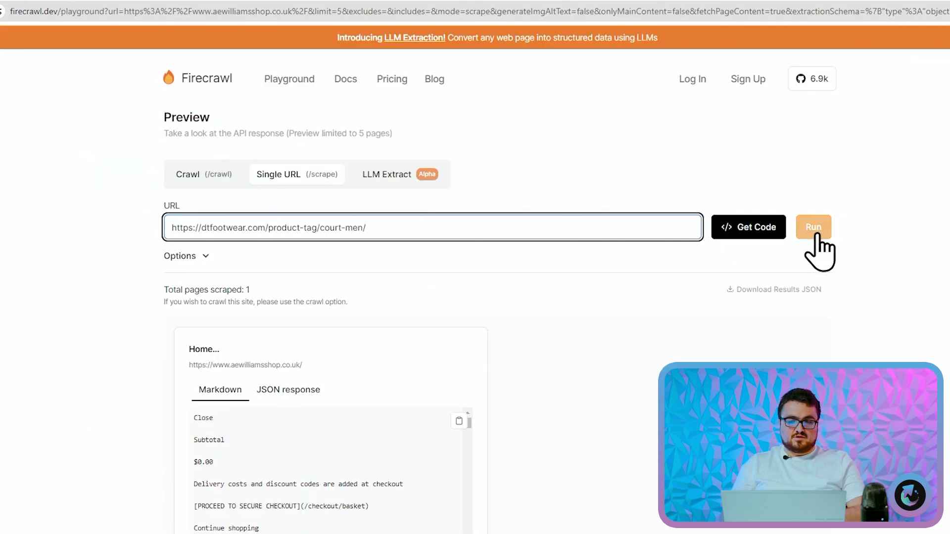
left_click(387, 174)
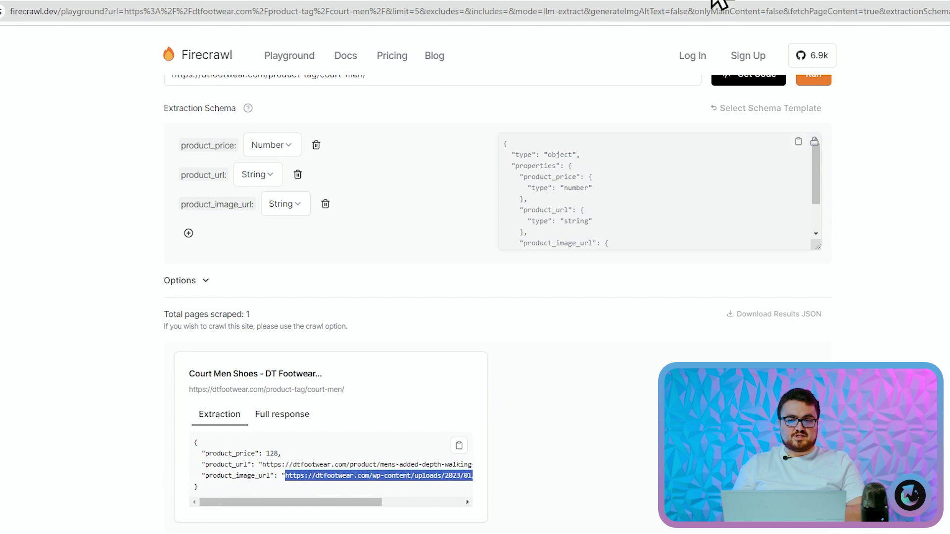
Compare the extracted product_image_url with the live DT Footwear page, then view Markdown output.
left_click(379, 484)
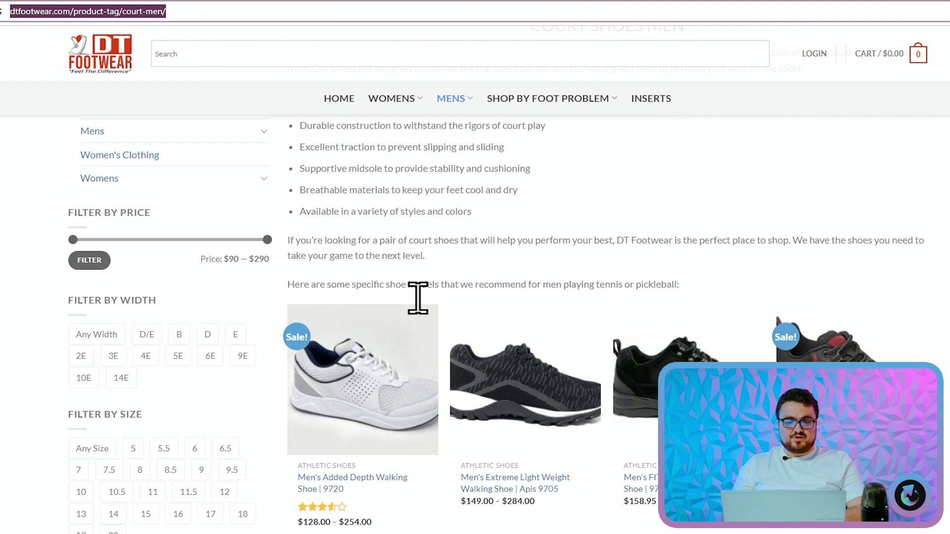
left_click(359, 394)
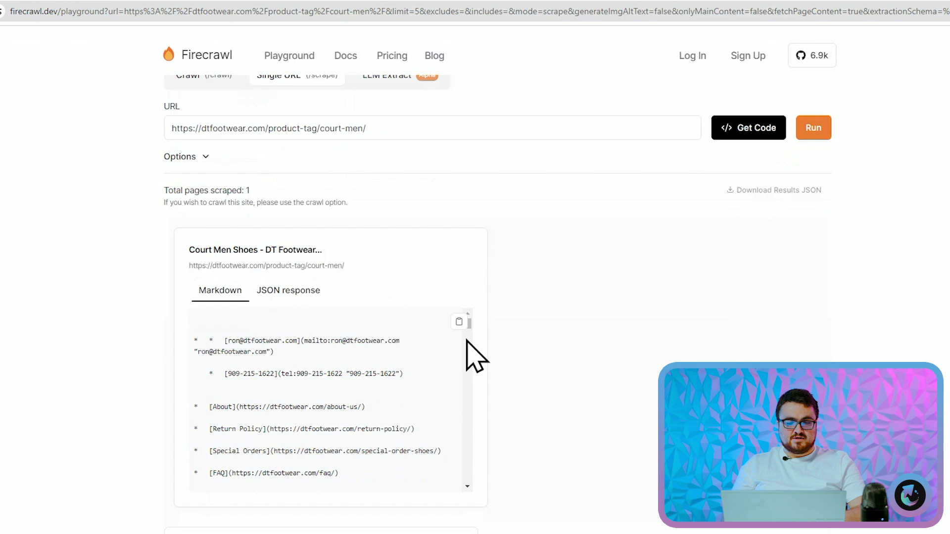
scroll("down", 3)
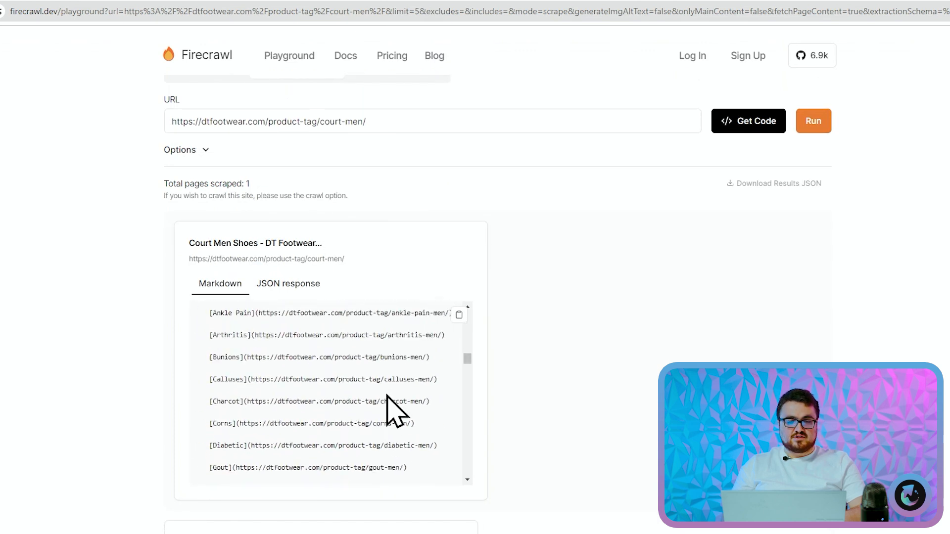
scroll("down", 3)
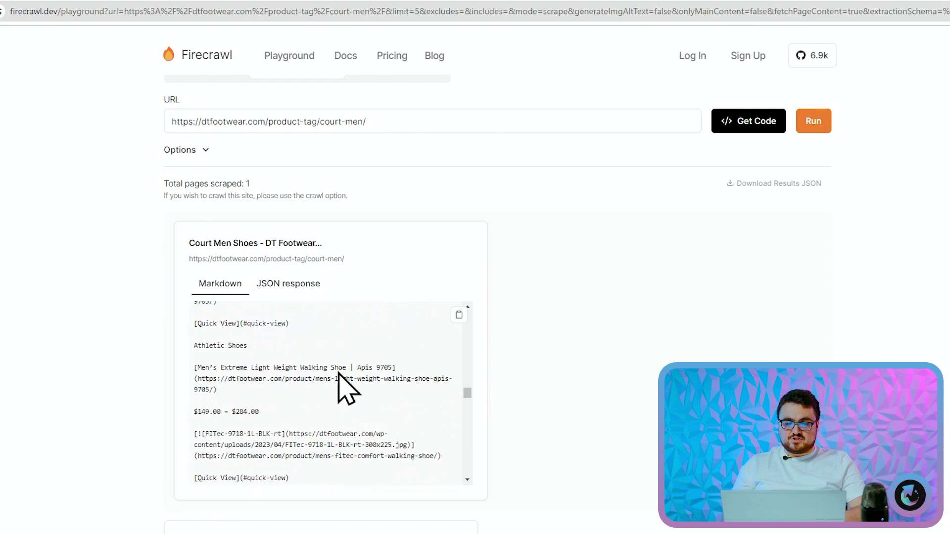
scroll("down", 3)
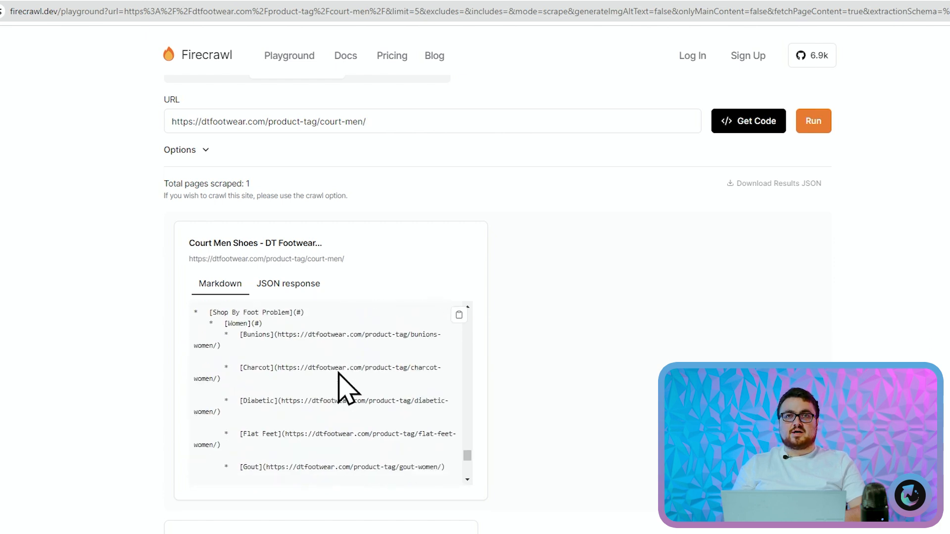
scroll("down", 3)
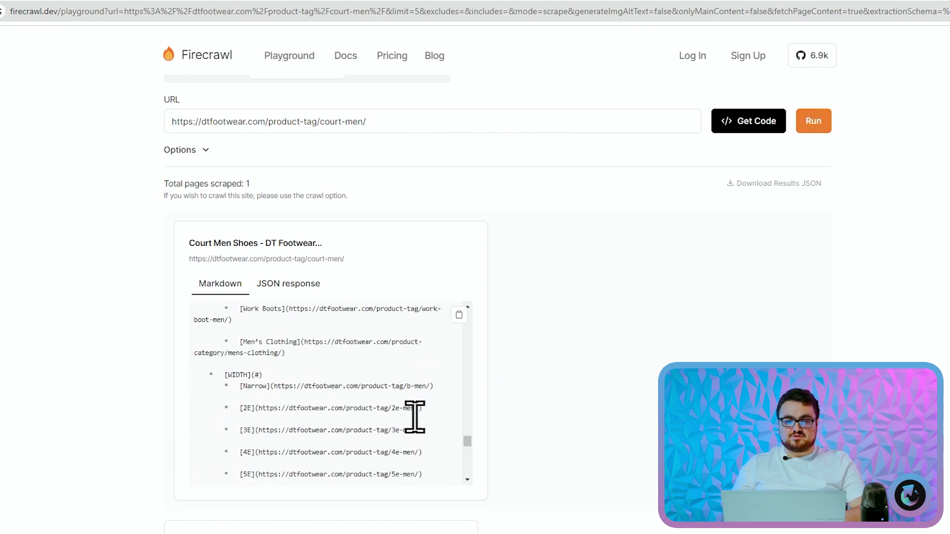
scroll("down", 3)
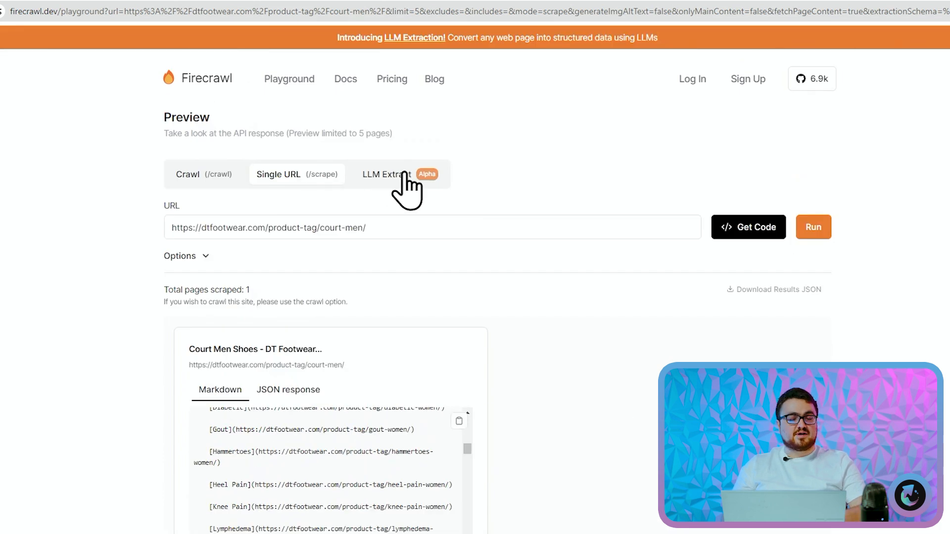
mouse_move(573, 3)
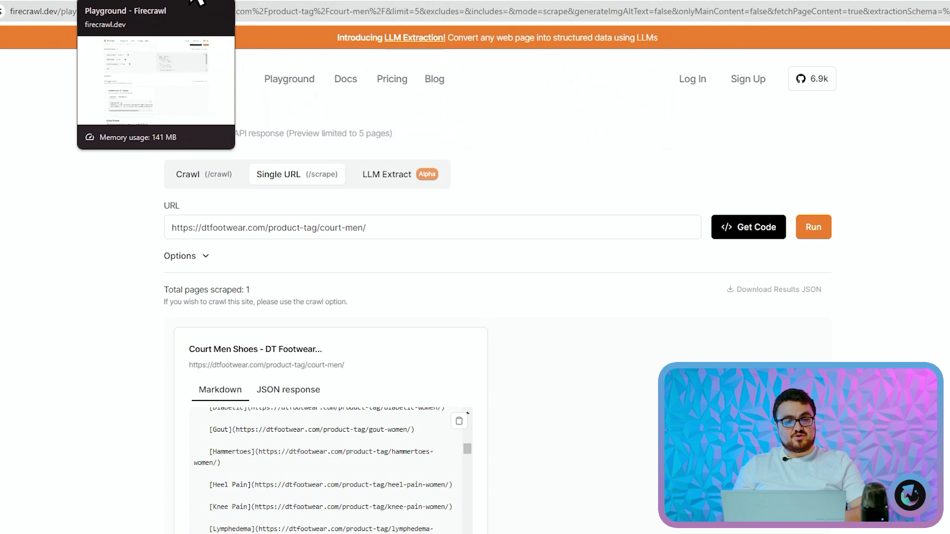
In a new Claude chat, ask for product_url, product_price and product_image_url as JSON, with pasted markdown.
left_click(387, 175)
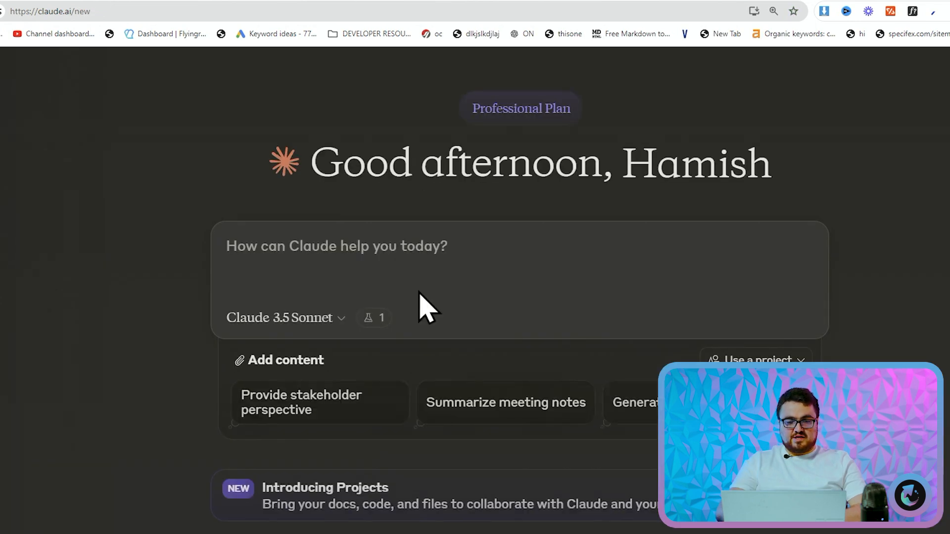
type("Please export in")
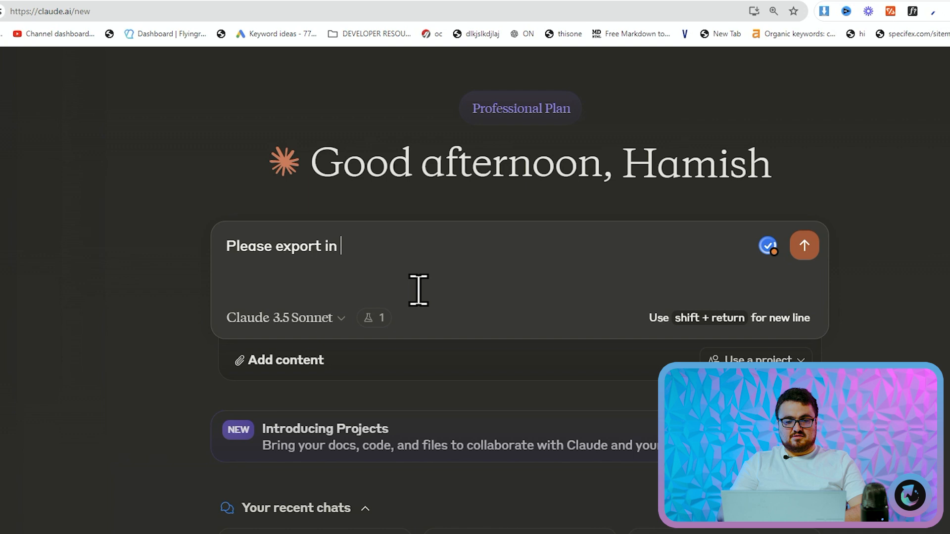
key("Backspace")
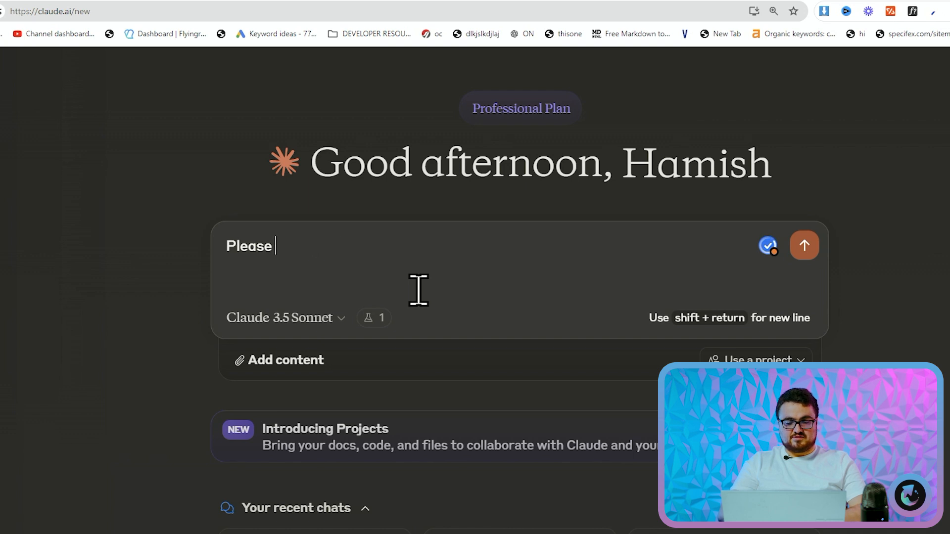
type("find product_url")
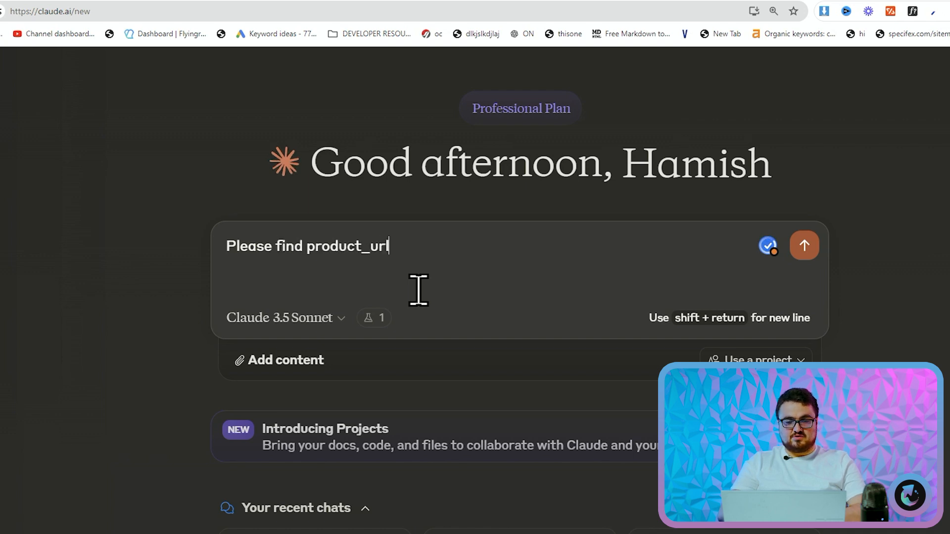
type(", product_price")
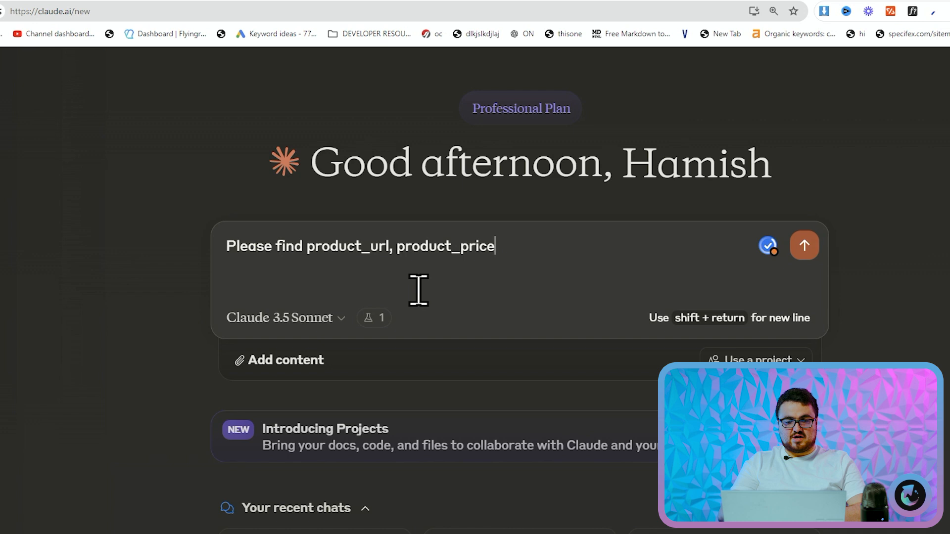
type("and product_image_url and respond in")
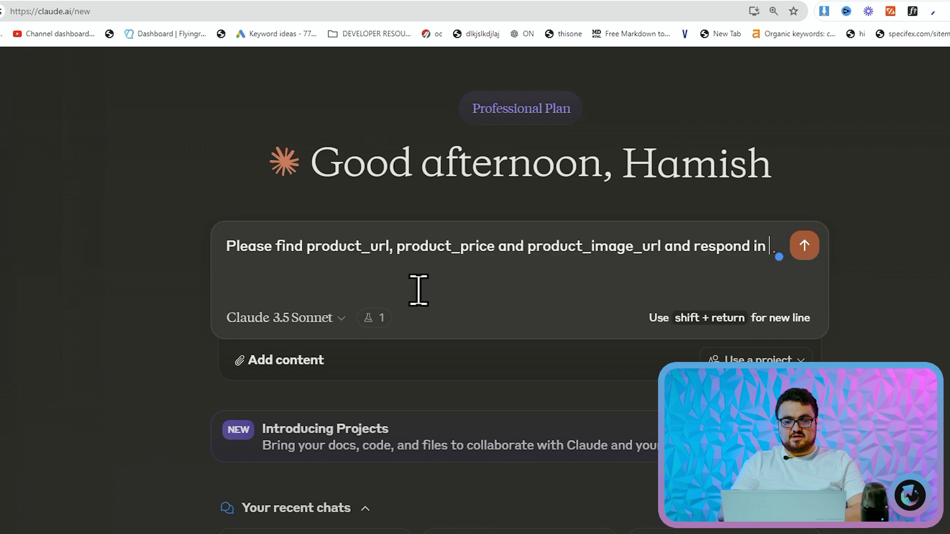
type("a json format")
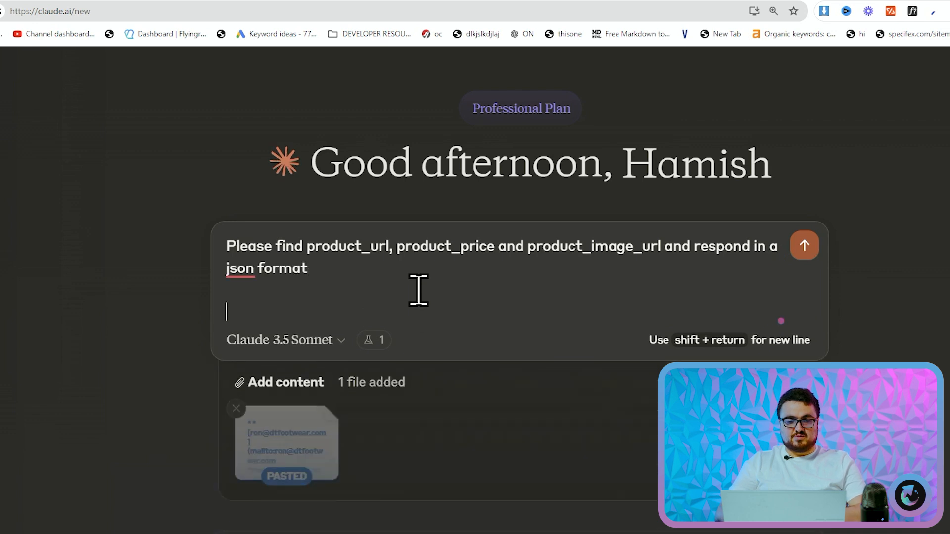
left_click(805, 245)
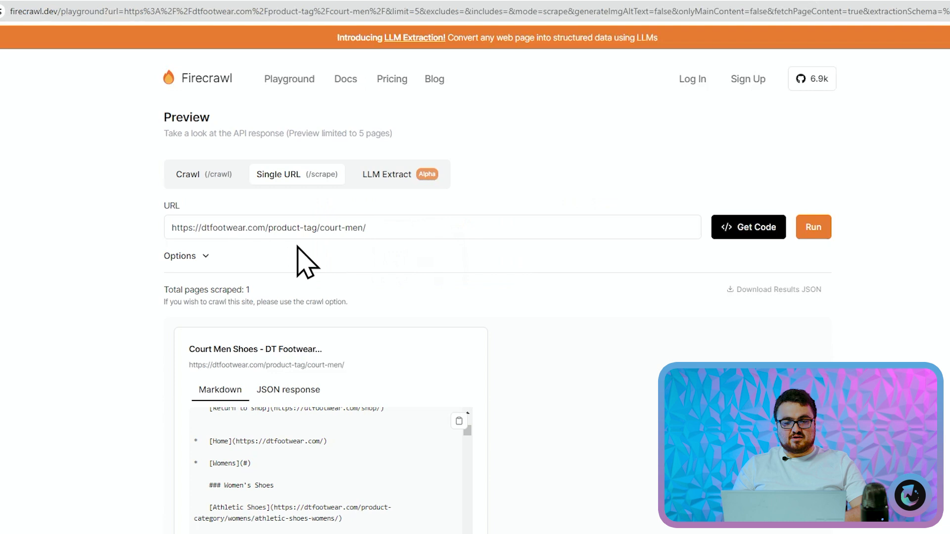
type("product_image_url")
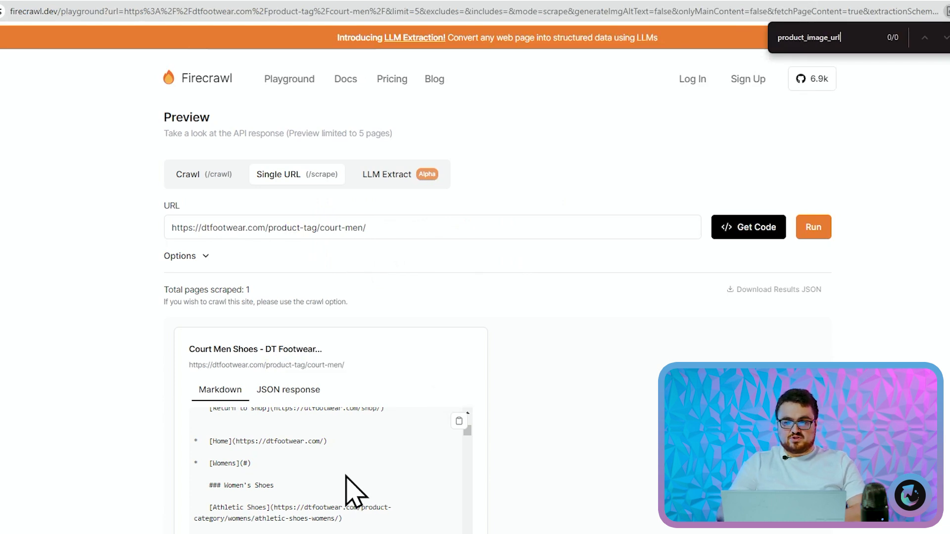
type("product_url")
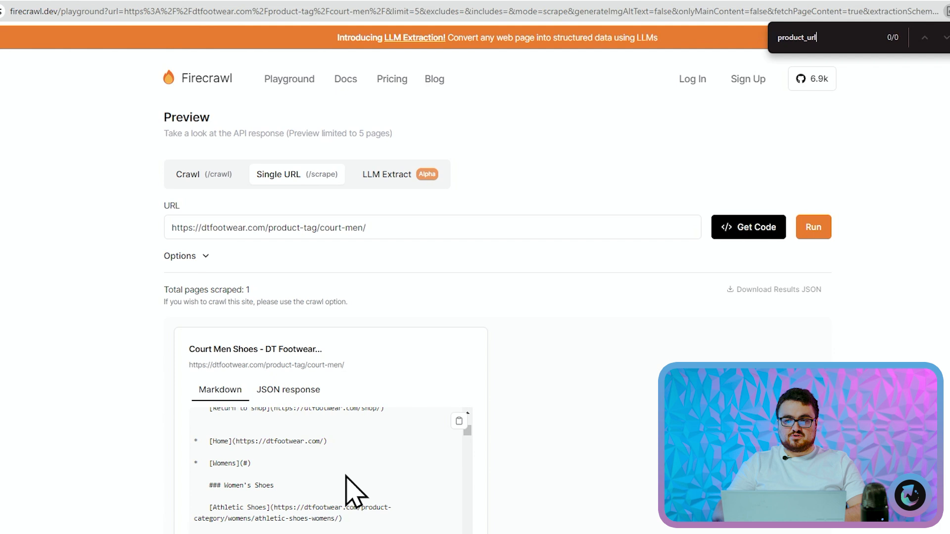
mouse_move(382, 498)
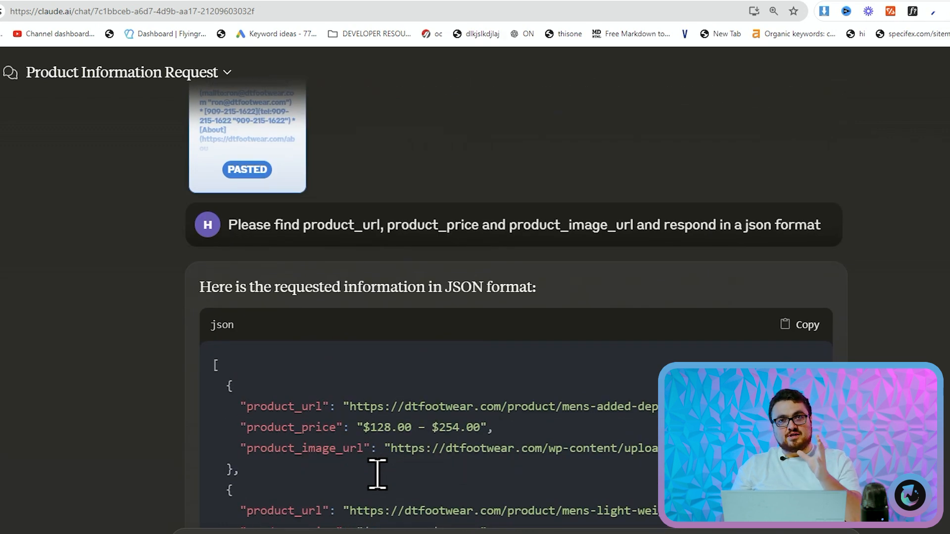
Scroll through Claude's JSON reply listing court shoe URLs, prices and image URLs.
scroll("down", 3)
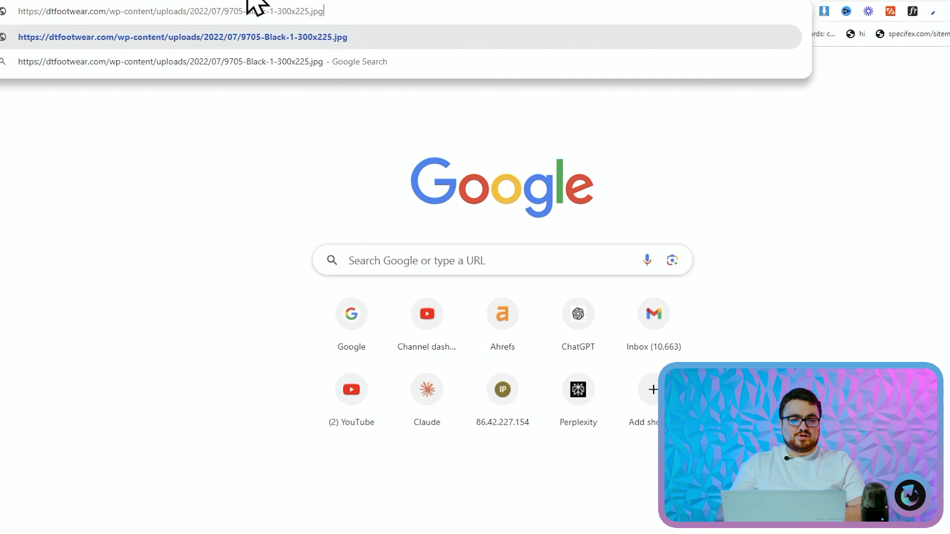
Load a pasted product_image_url in a new tab to see the black sneaker photo.
key("Enter")
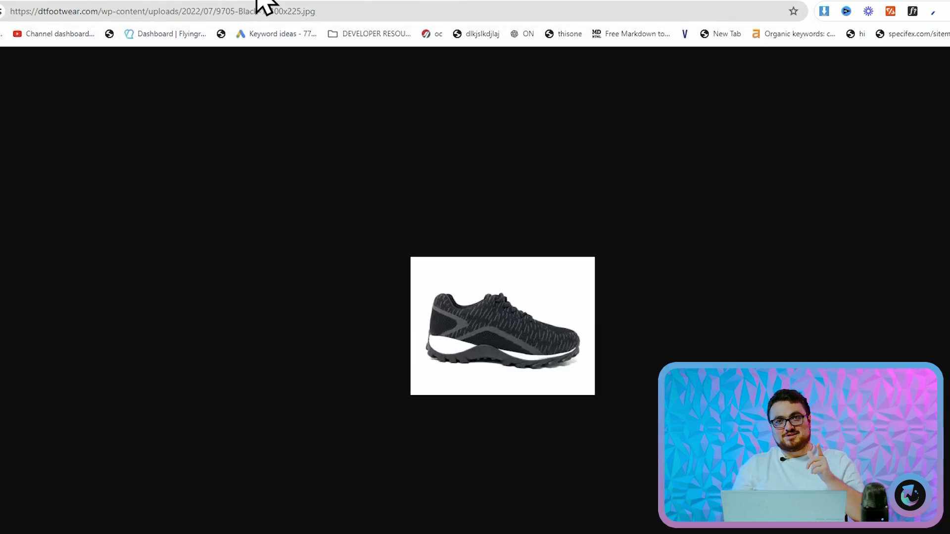